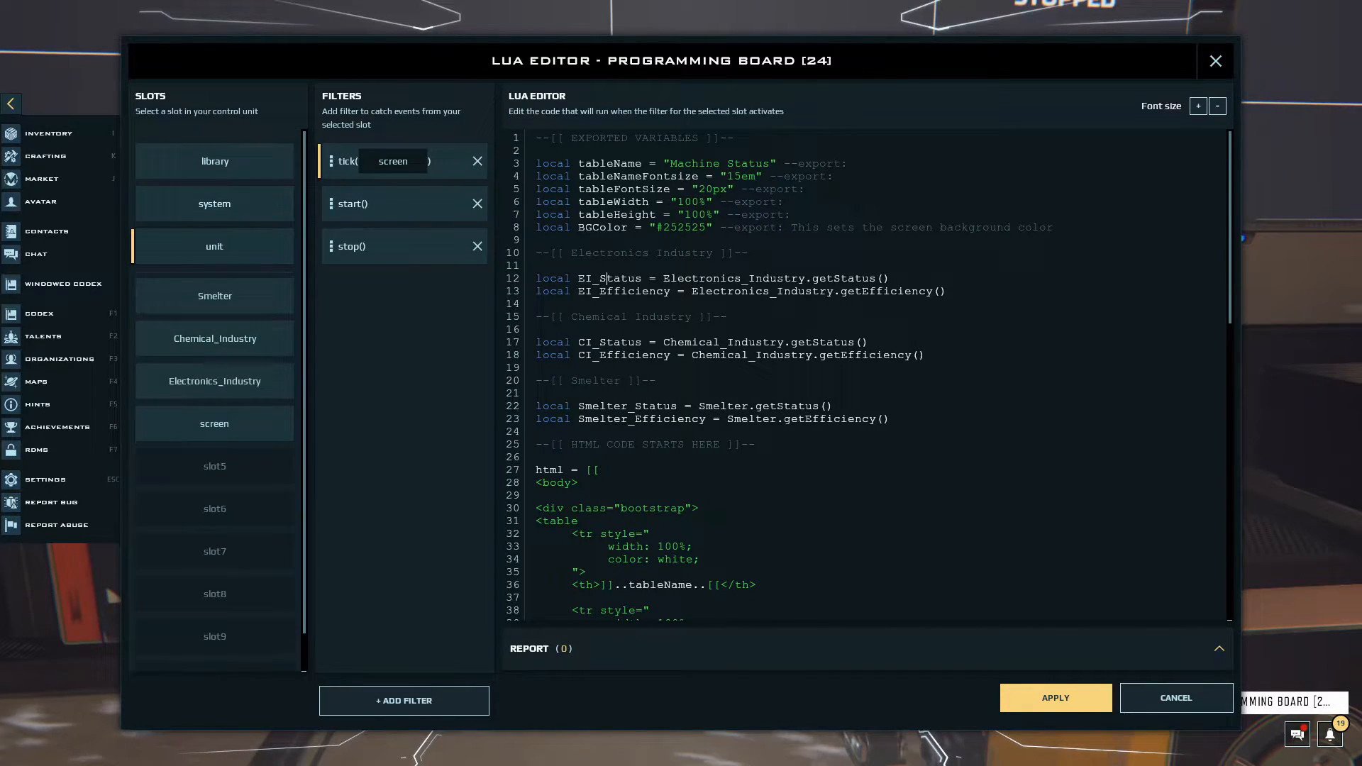
# - Apply the Lua script so the in-game screen renders the Machine Status table of three stopped machines
pyautogui.scroll(-3)
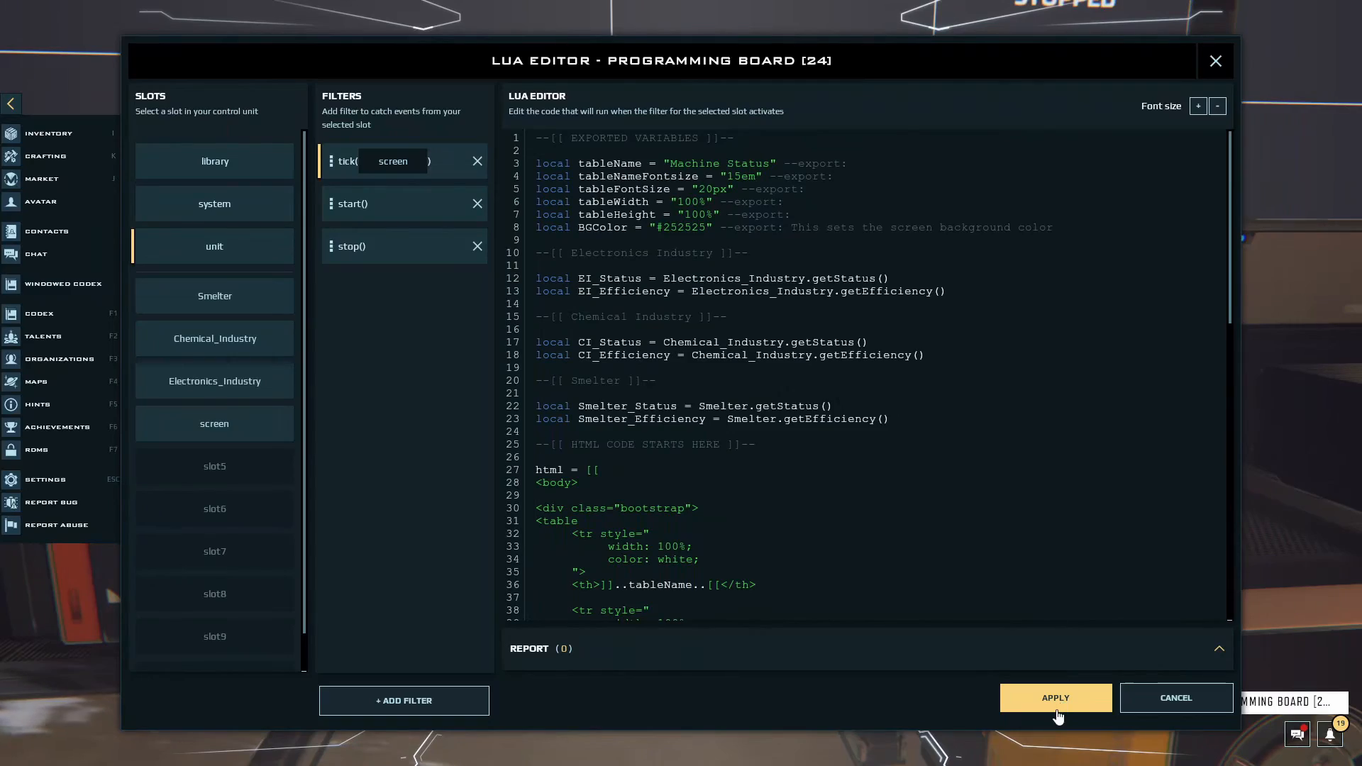
pyautogui.click(1054, 698)
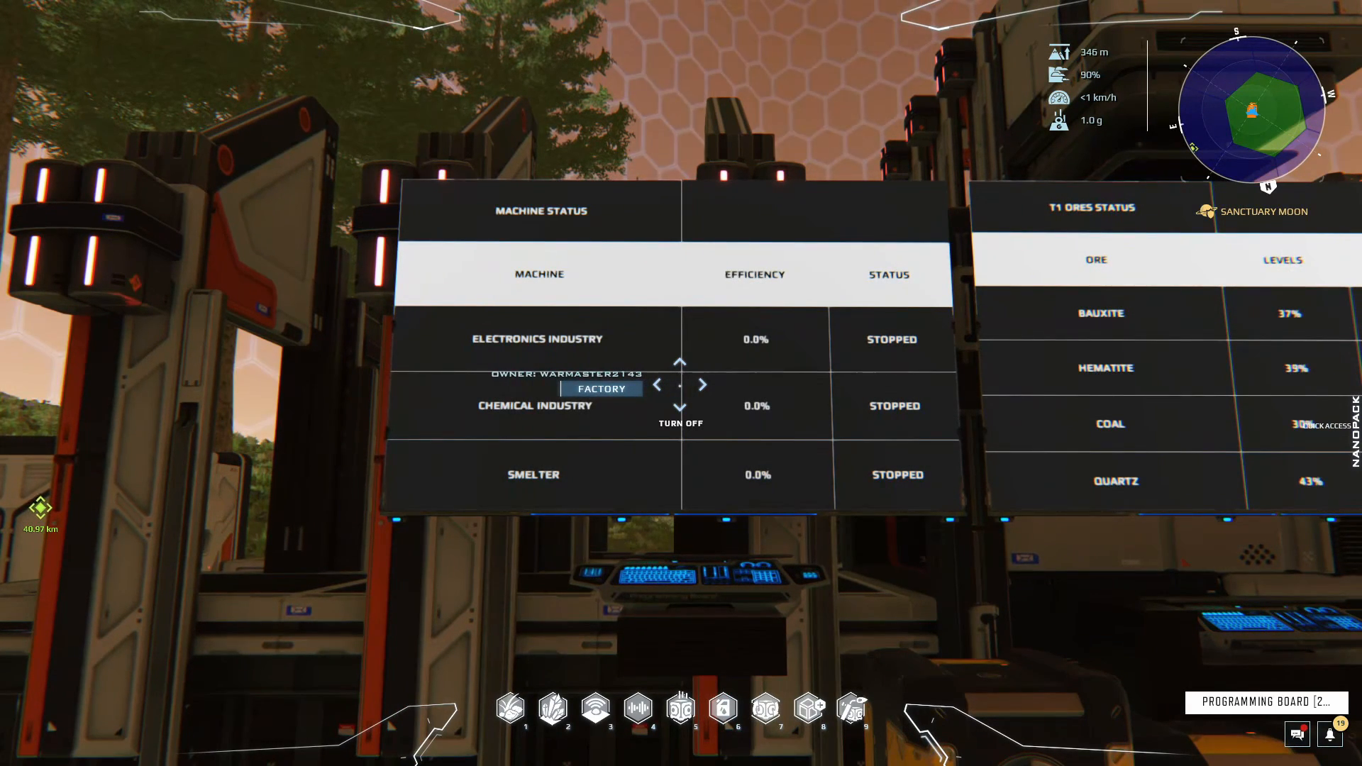